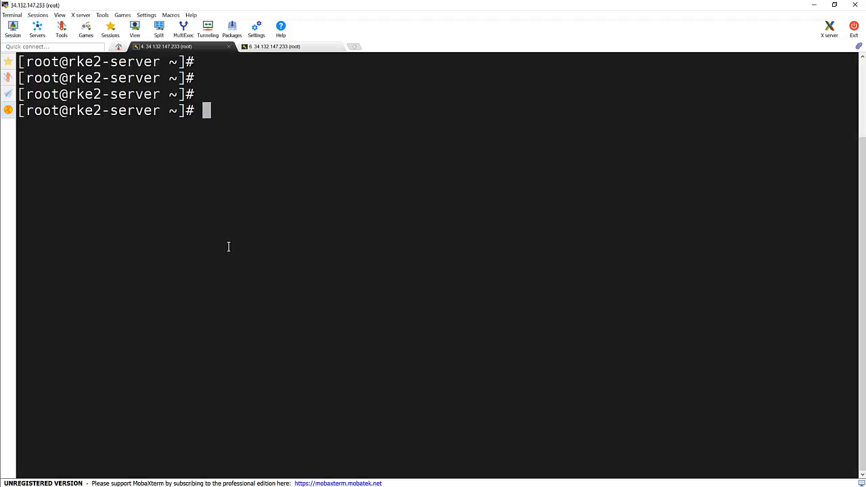
Run 'docker run -d --name web-app -p 8080:80 nginx', then list containers with docker ps
text(docker)
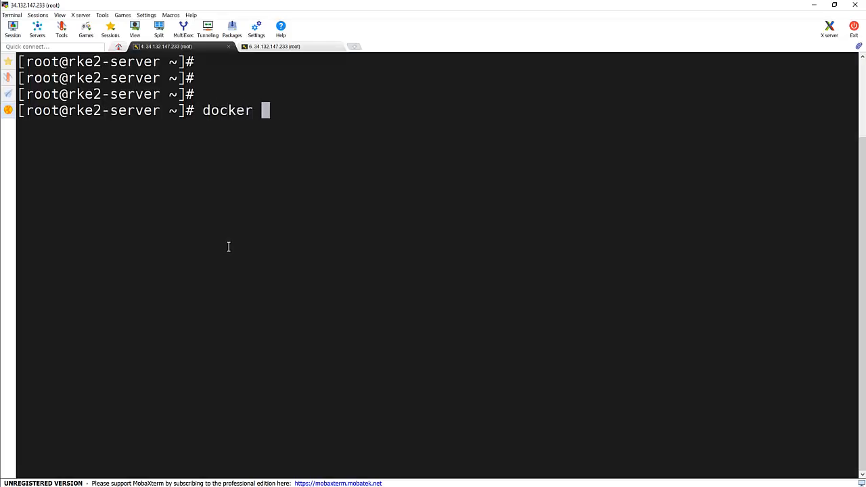
text(run -d --)
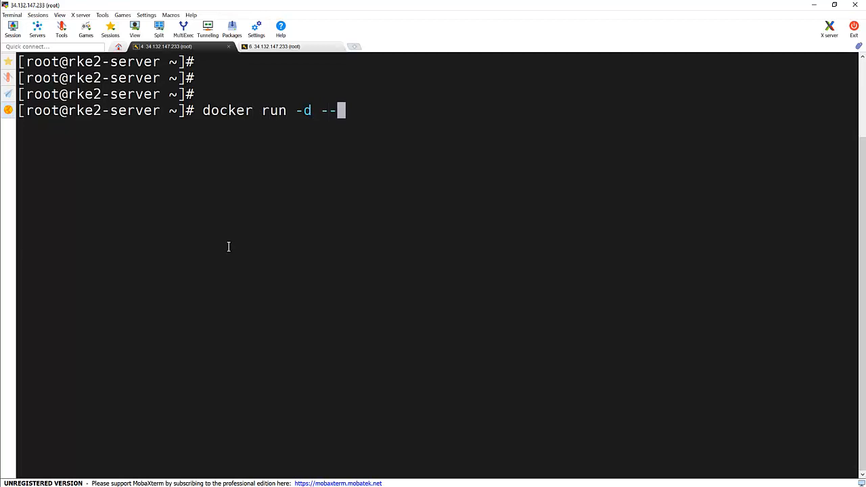
text(name web)
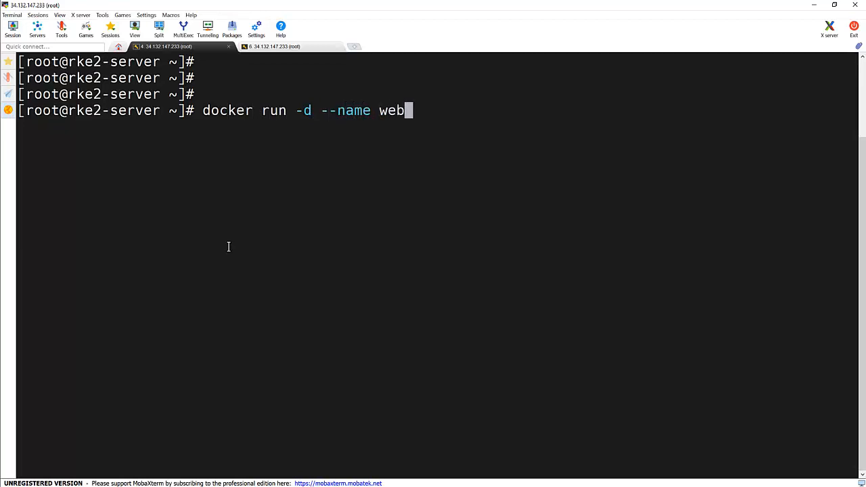
text(-app)
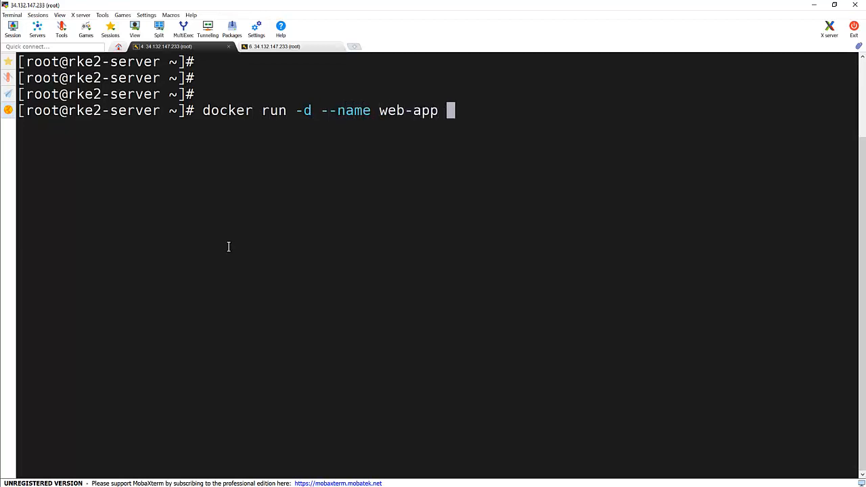
text(-p)
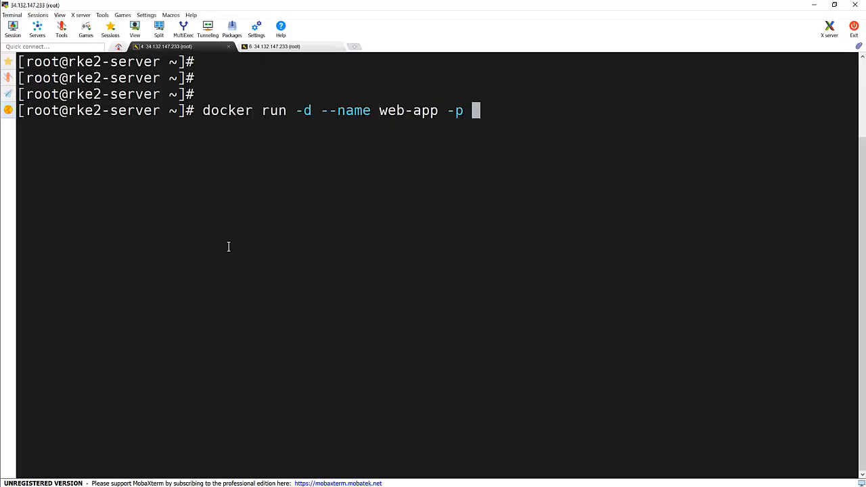
text(80)
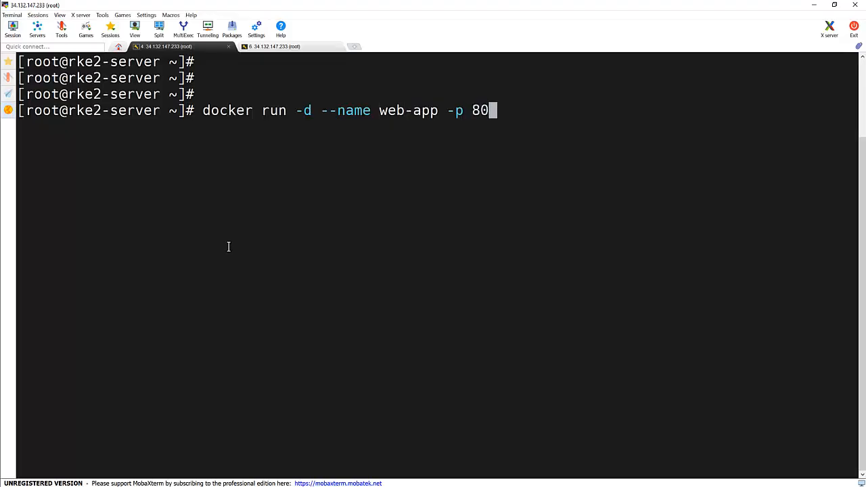
text(80:80 nginx)
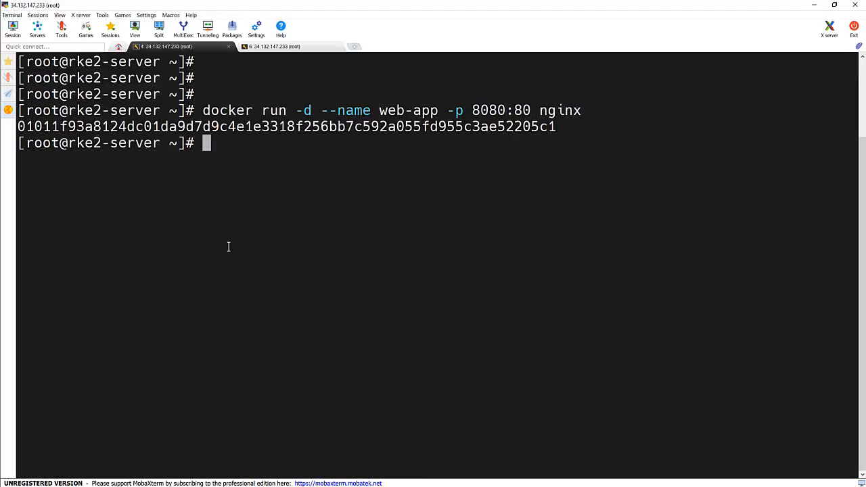
text(docker ps)
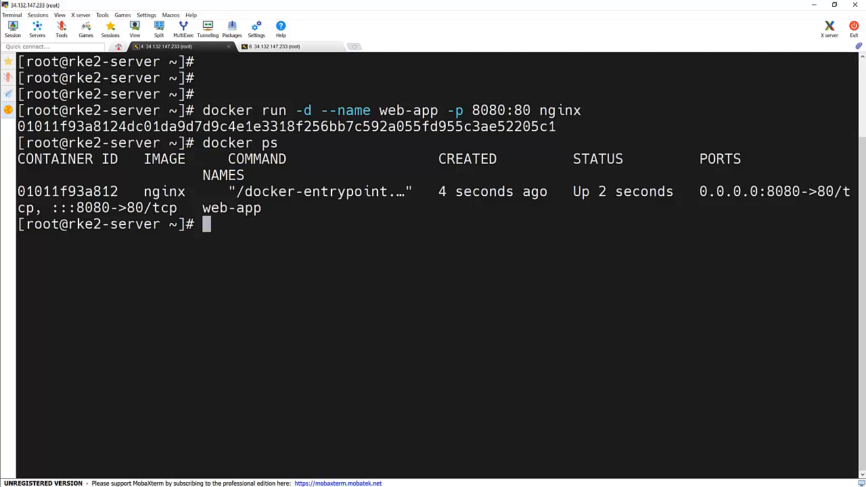
mouse_move(257, 293)
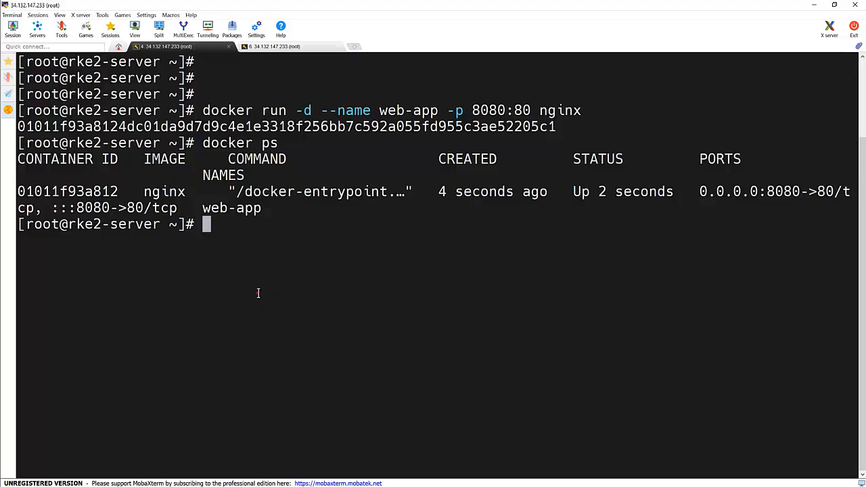
Run 'docker inspect web-app | grep Runtime' to show the container uses runc
text(docker inspect)
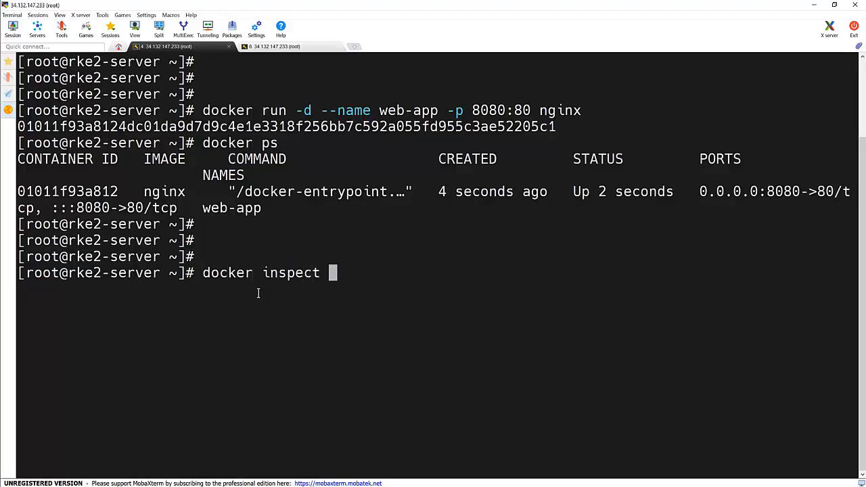
text(weba)
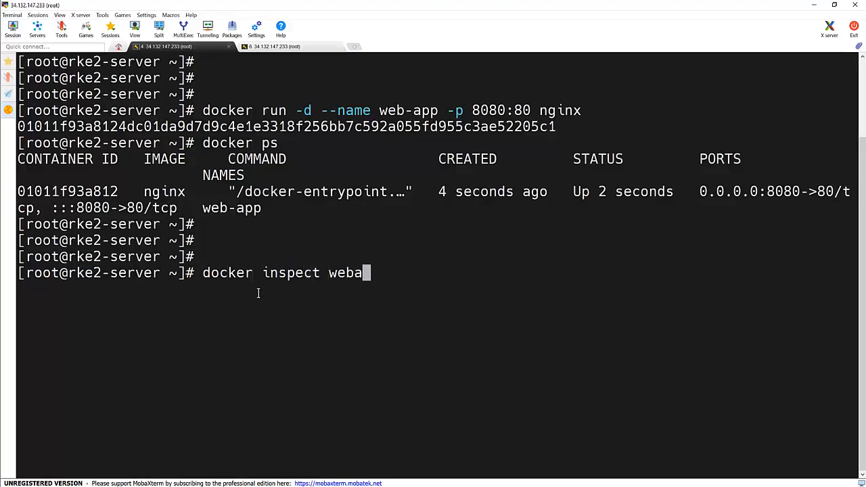
text(-app)
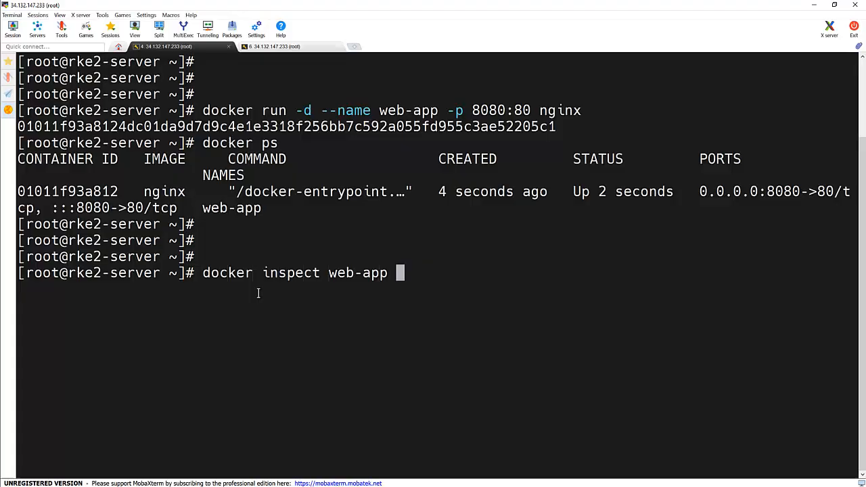
text(| grep Runtime)
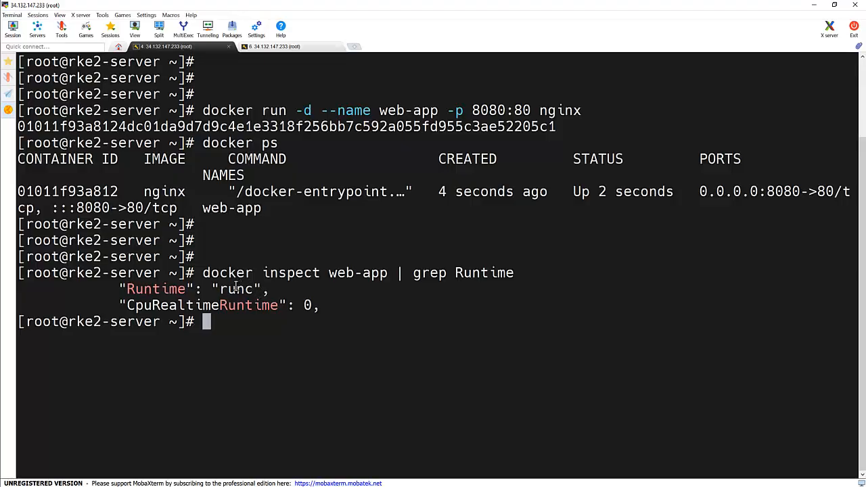
mouse_move(235, 319)
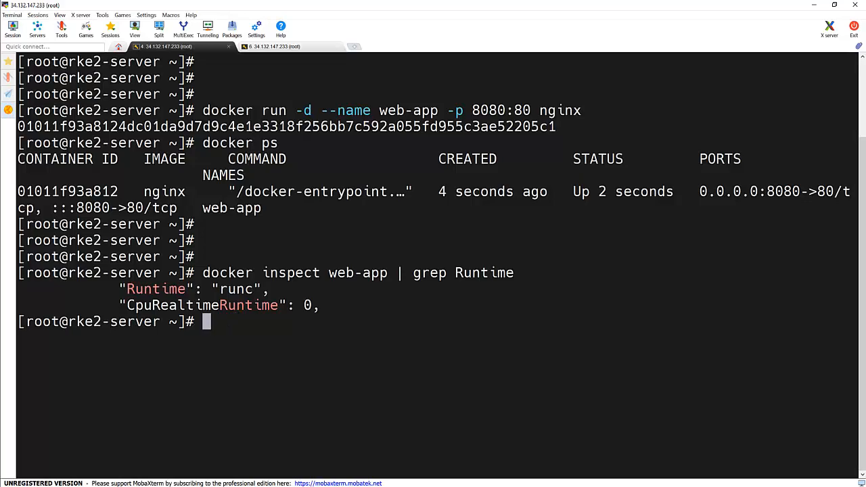
mouse_move(347, 372)
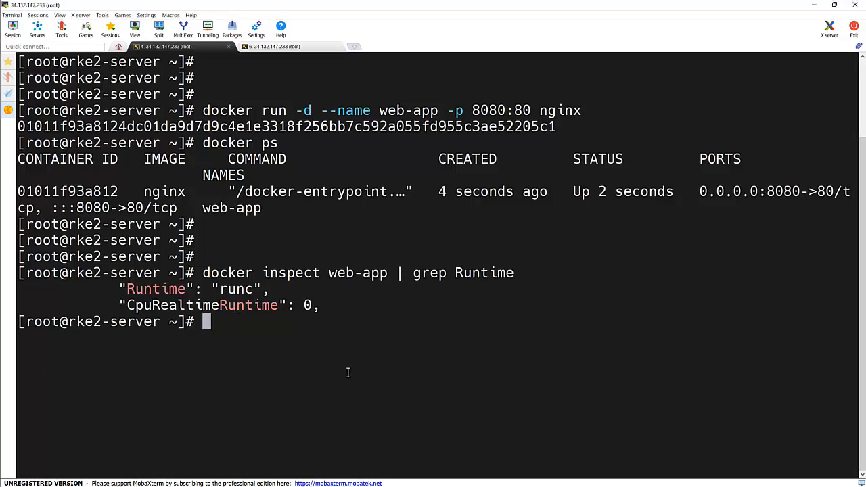
Pull docker.io/library/nginx:latest into containerd with 'ctr image pull'
text(ctr i)
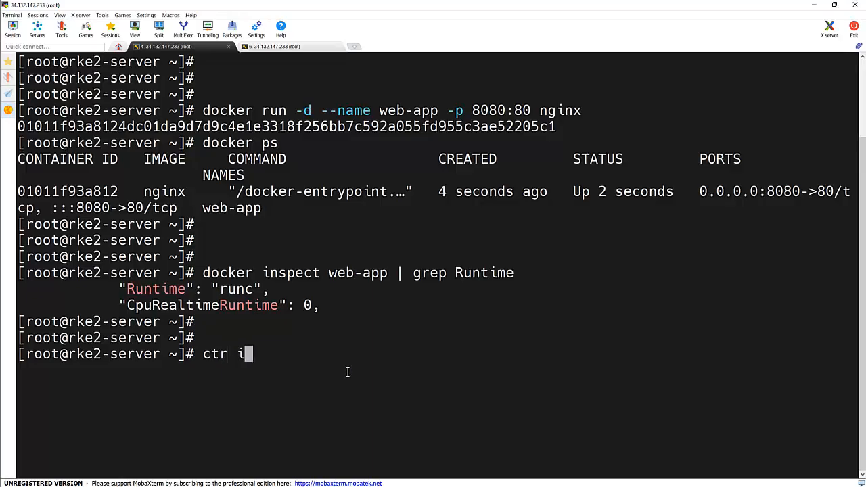
text(mage pull docker.io/)
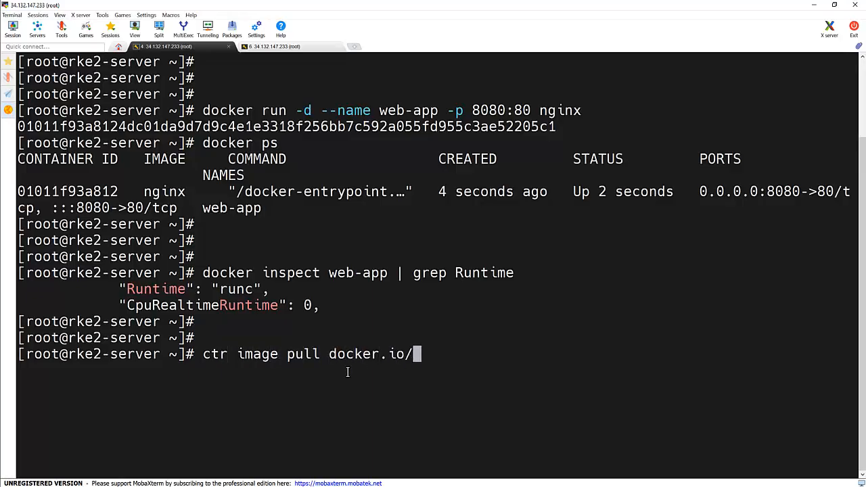
text(library)
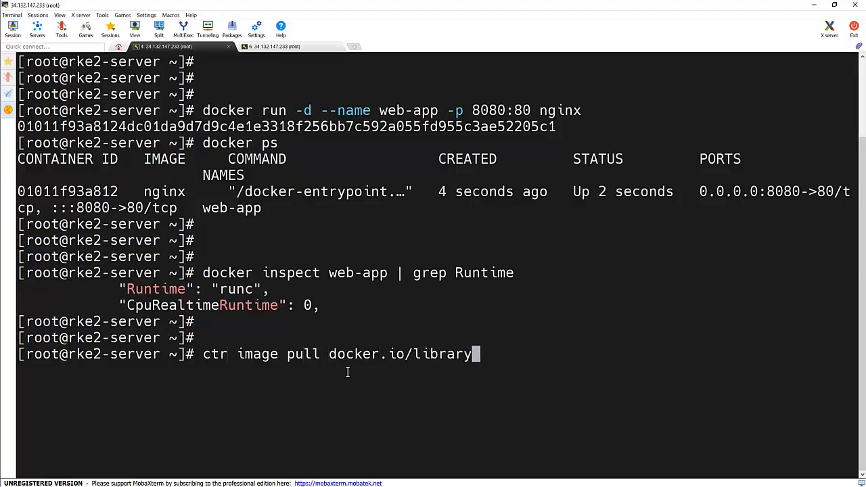
text(/nhgi)
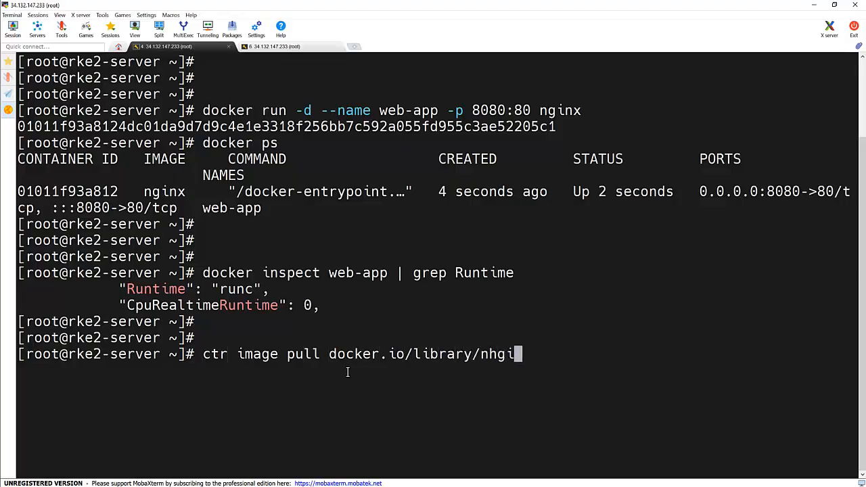
text(nginx:)
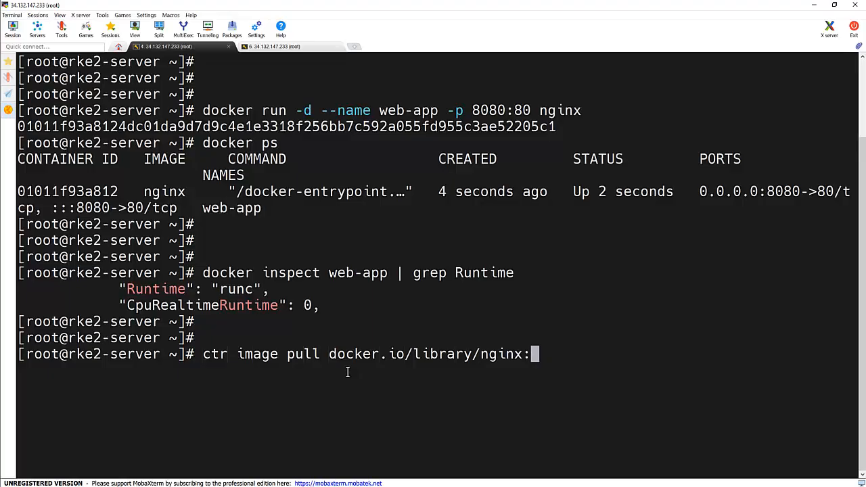
text(latets)
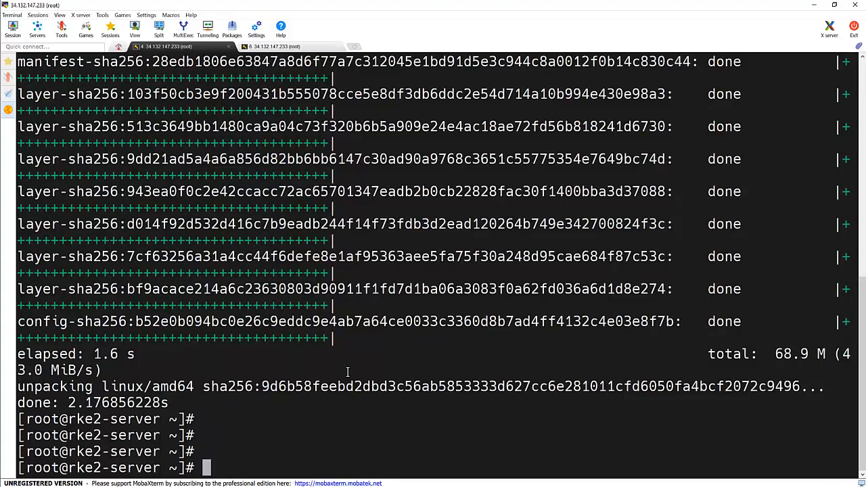
Run 'ctr run -d --net-host docker.io/library/nginx:latest web1' to start web1 with host networking
text(t)
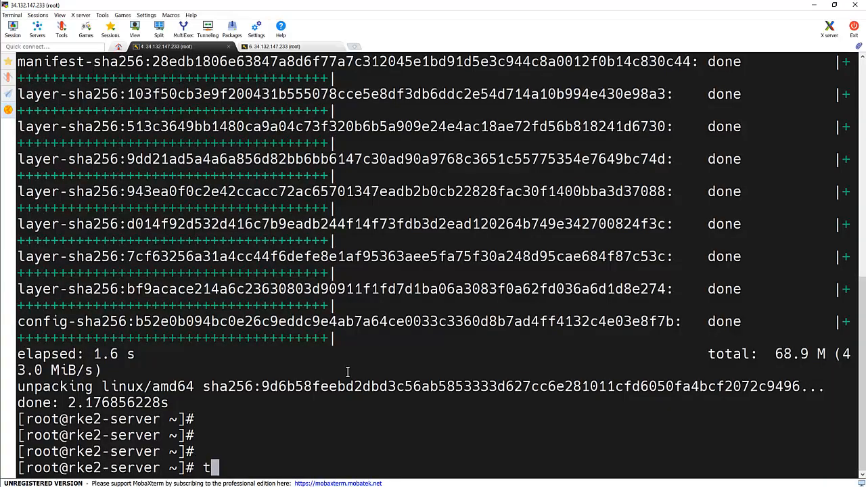
key(Backspace)
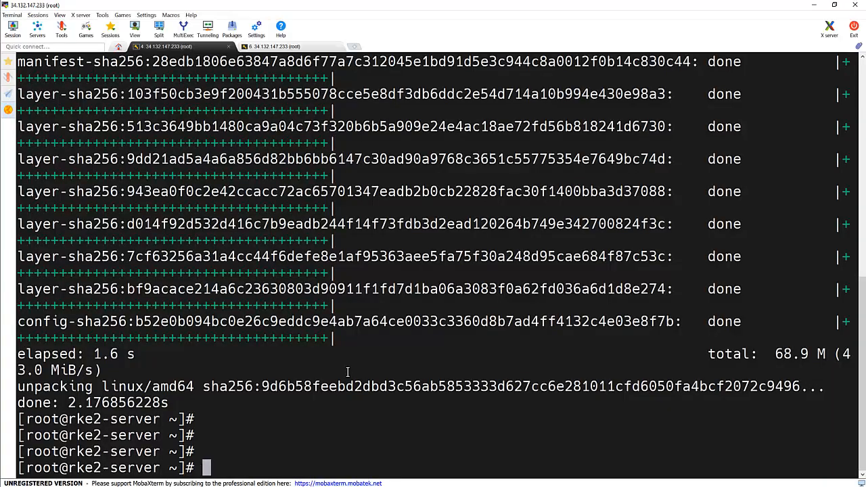
text(docker run -d --name web-app -p 8080:80 nginx)
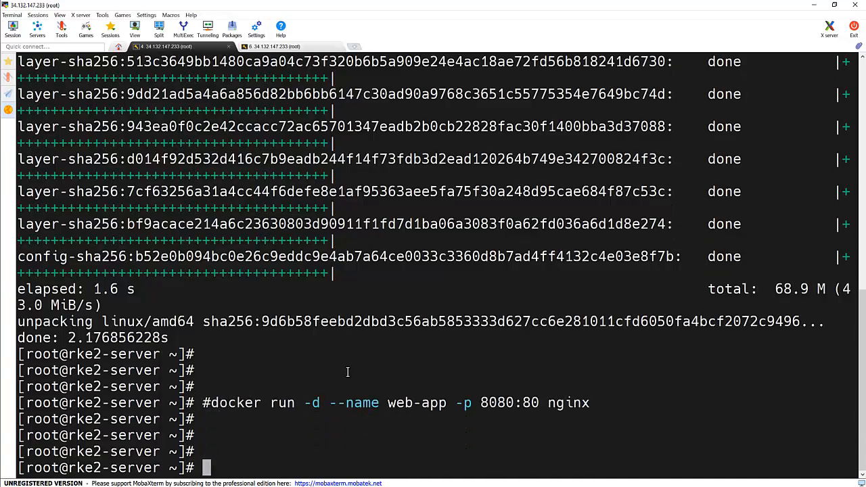
text(c)
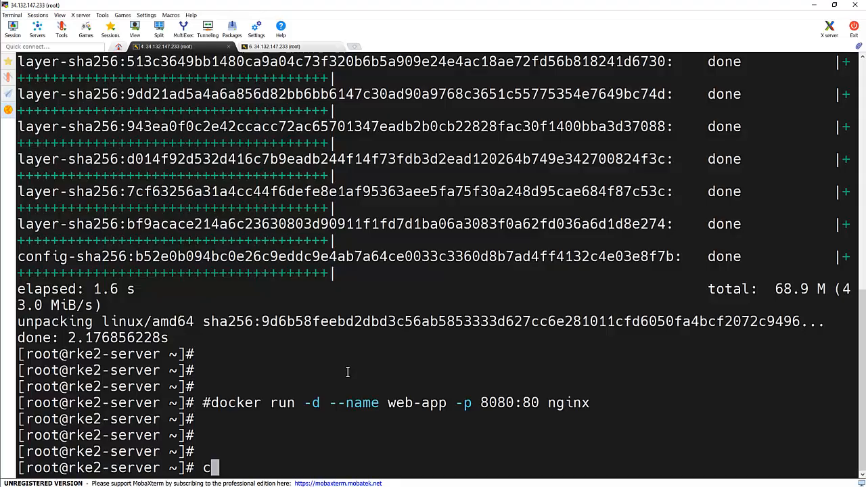
text(tr run -r)
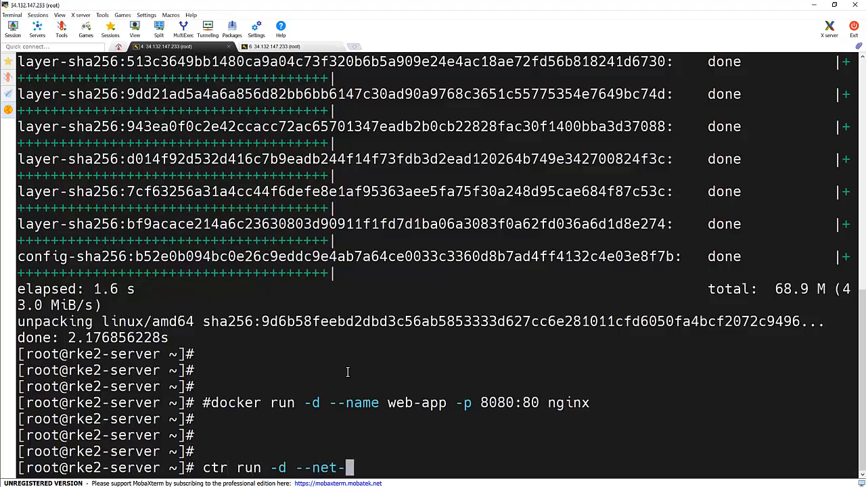
text(host)
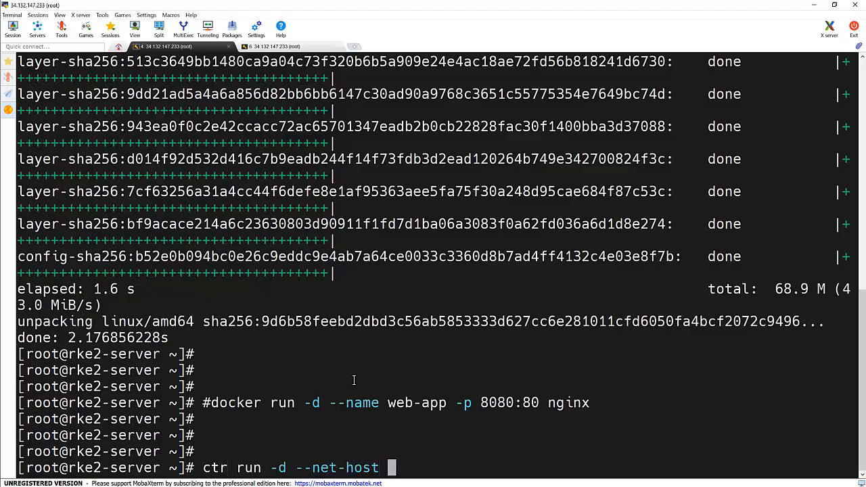
mouse_move(365, 376)
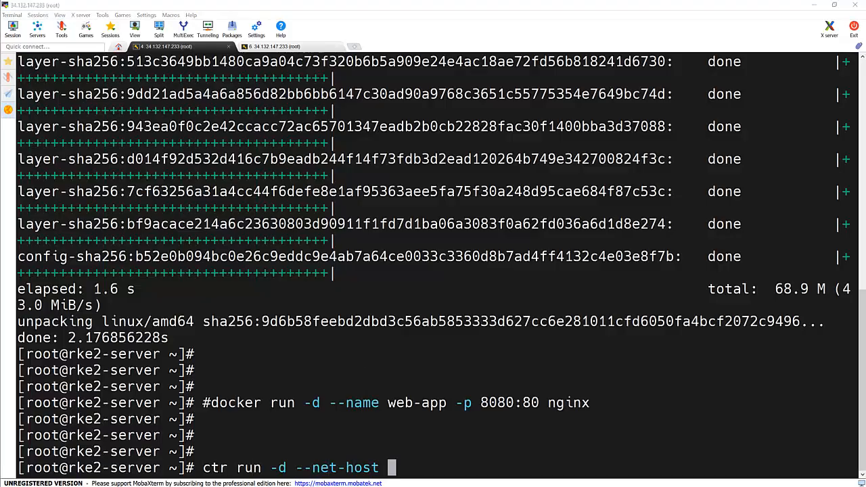
text(docker.io/library/nginx:latest)
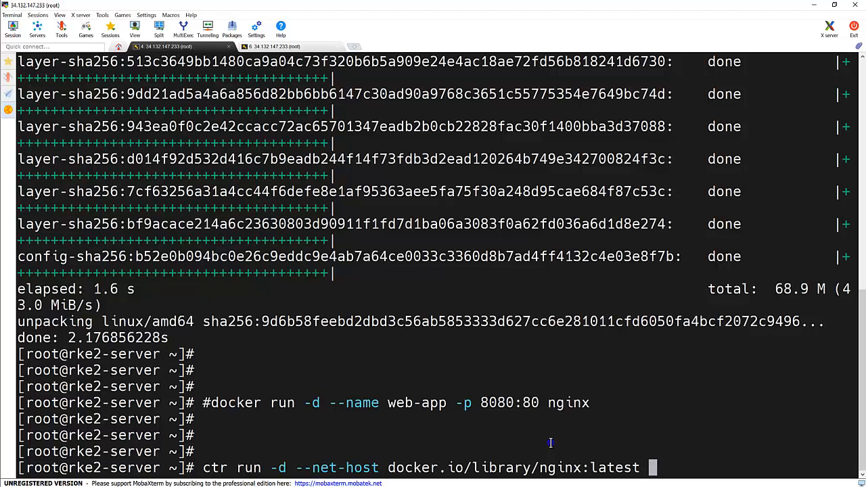
text(web1)
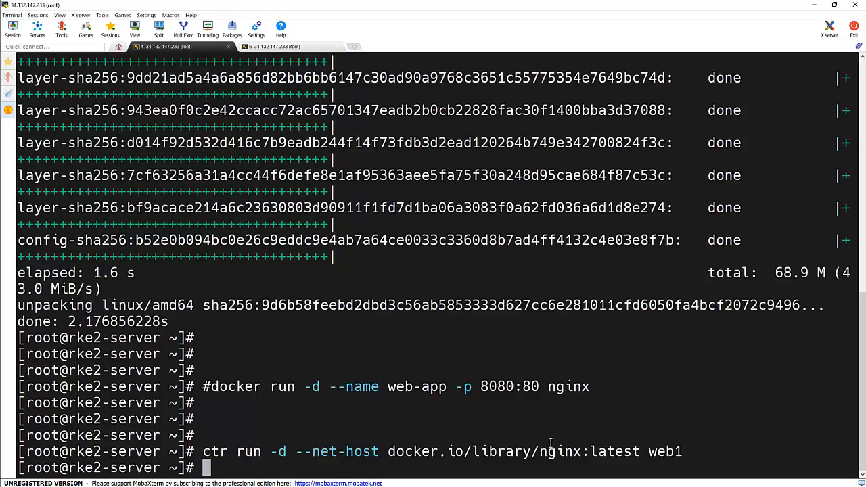
List containerd containers with 'ctr containers list', showing web1 on io.containerd.runc.v2
text(ctr containers list)
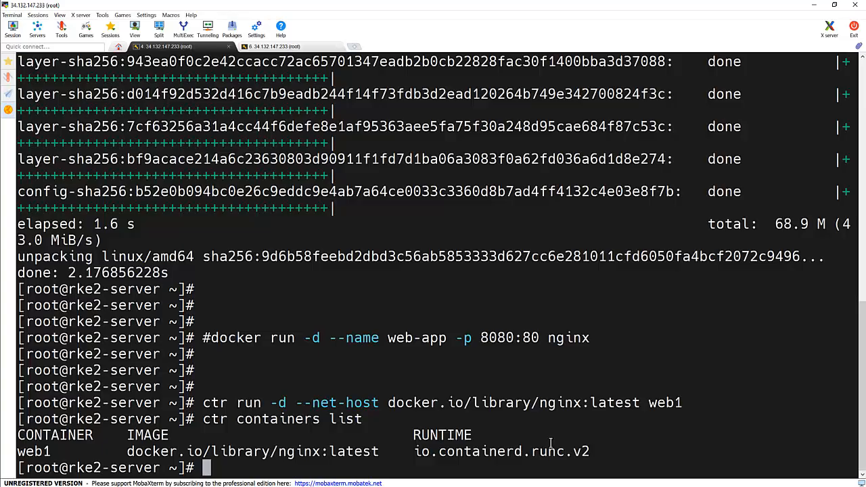
Confirm web-app is up with docker ps, clear the screen, and enter 'crictl --help'
text(docker ps)
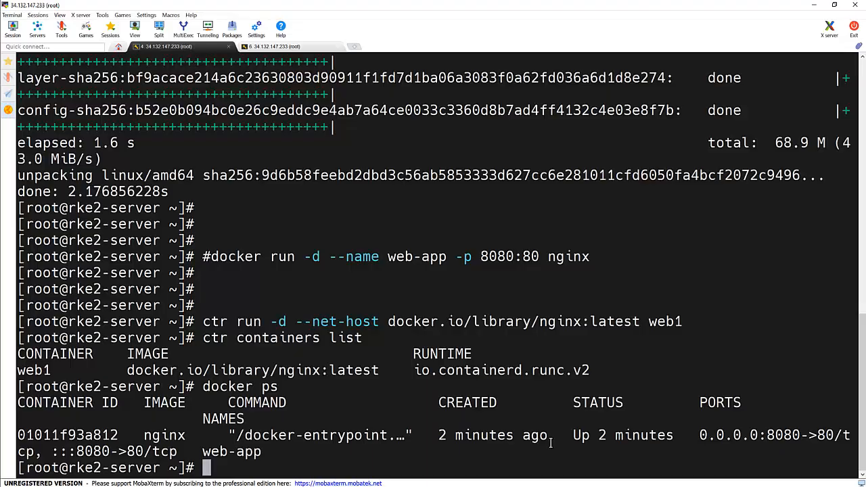
mouse_move(549, 443)
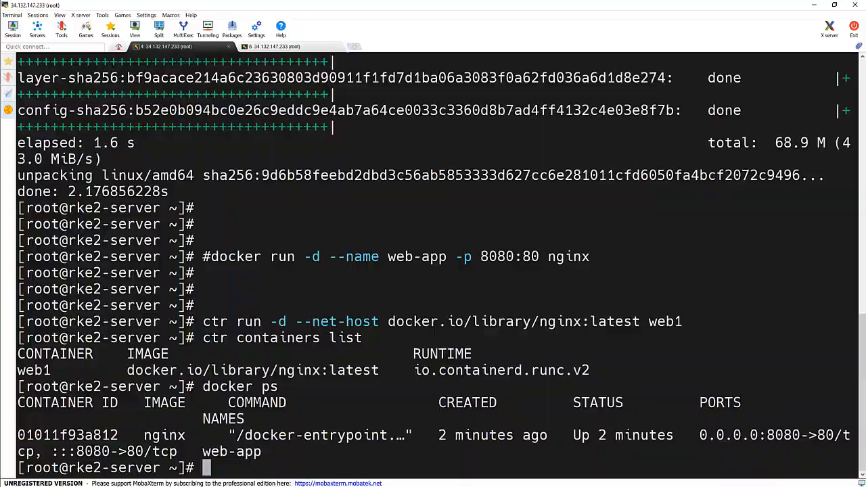
text(cric)
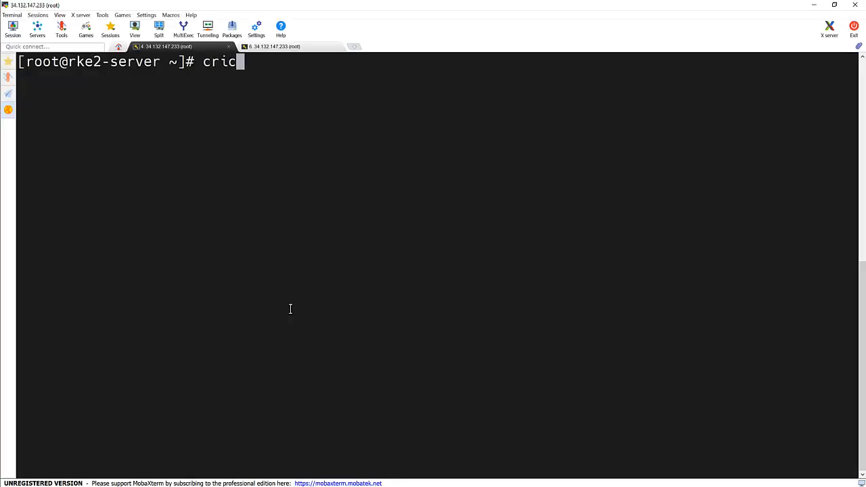
text(tl --help)
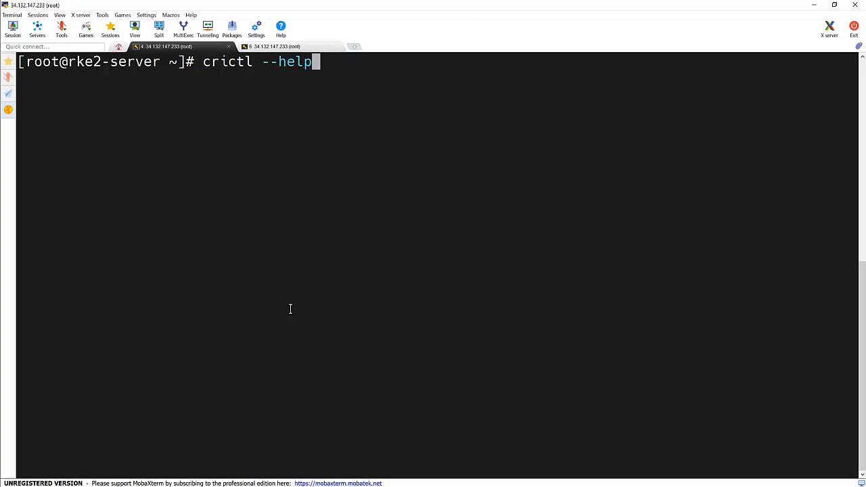